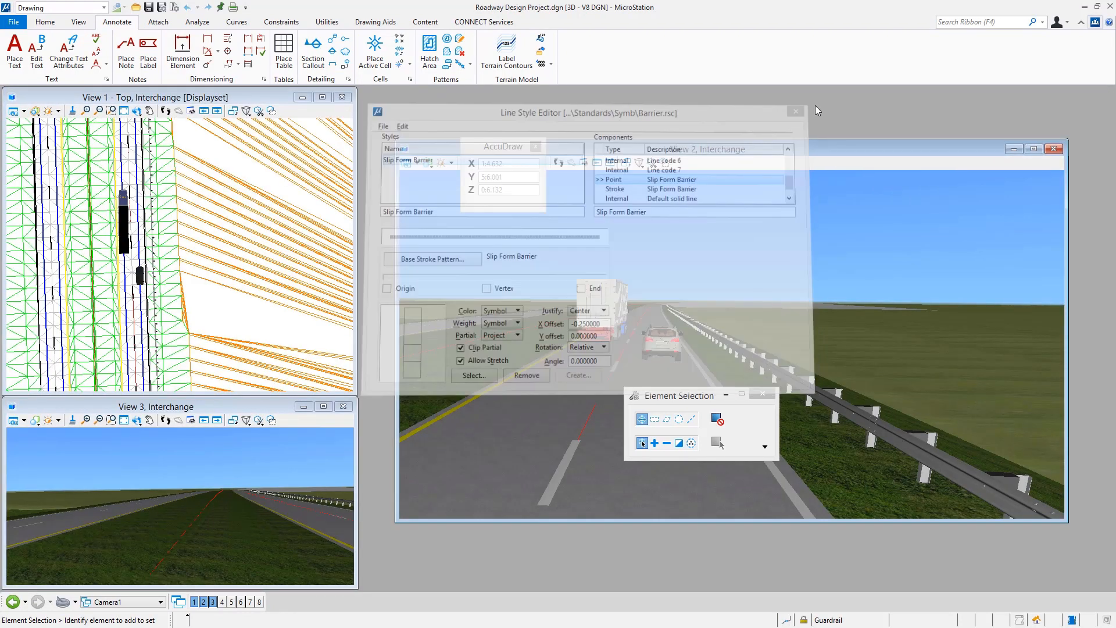
Close the Slip Form Barrier line style editor, returning to the Roadway Design views
{"action": "left_click", "coordinate": [793, 111]}
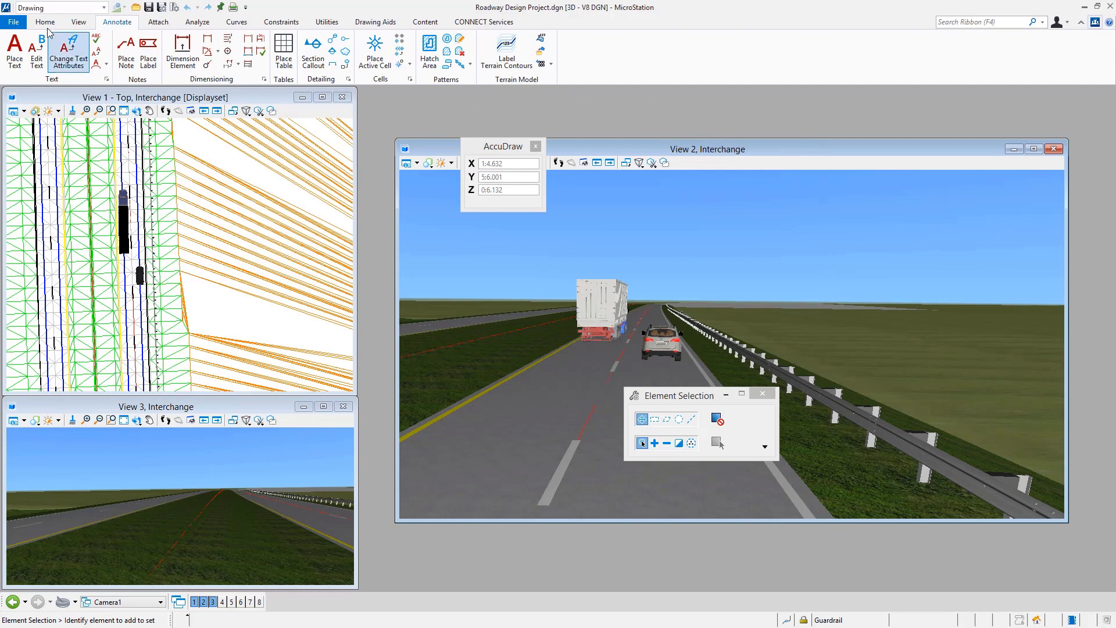
Choose Slip Form Barrier from the Attributes line style list as the active style
{"action": "left_click", "coordinate": [44, 22]}
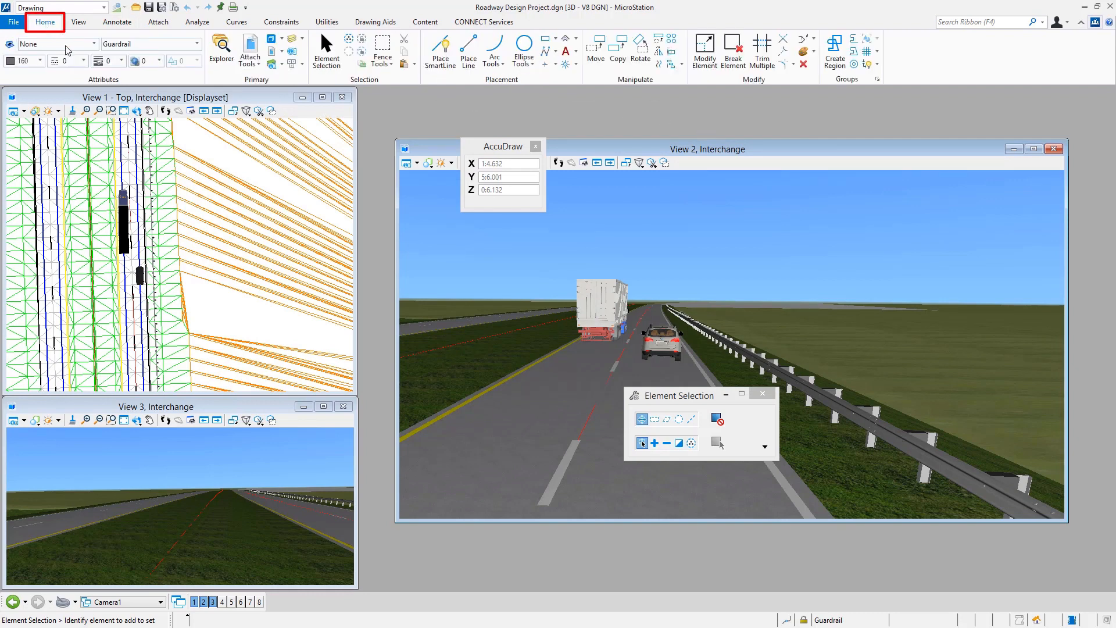
{"action": "mouse_move", "coordinate": [63, 59]}
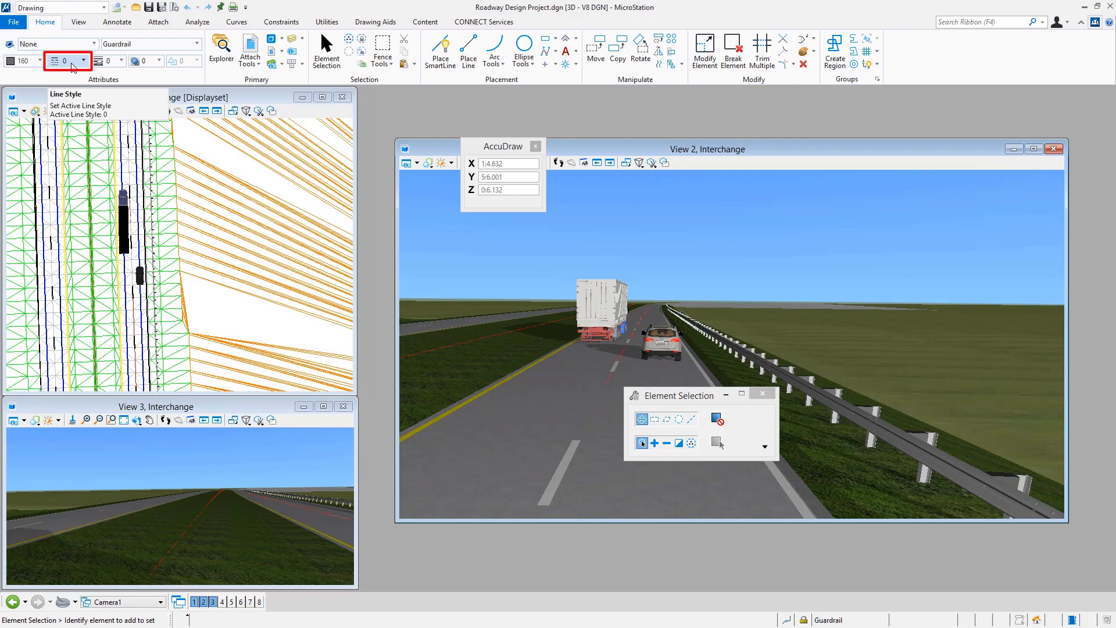
{"action": "left_click", "coordinate": [65, 61]}
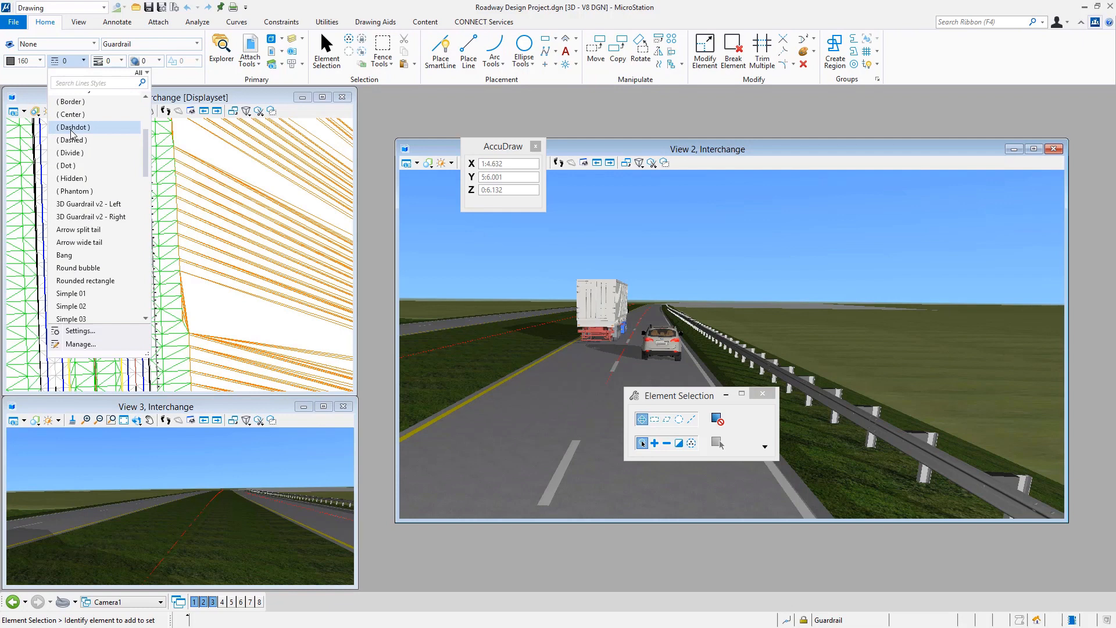
{"action": "scroll", "scroll_direction": "down", "scroll_amount": 3}
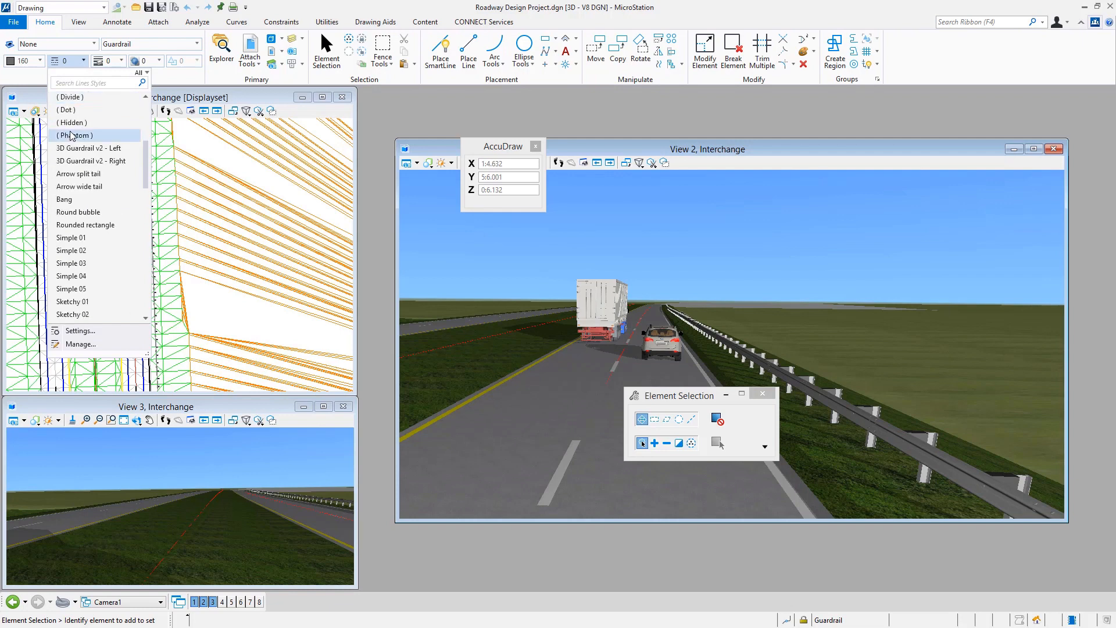
{"action": "scroll", "scroll_direction": "down", "scroll_amount": 3}
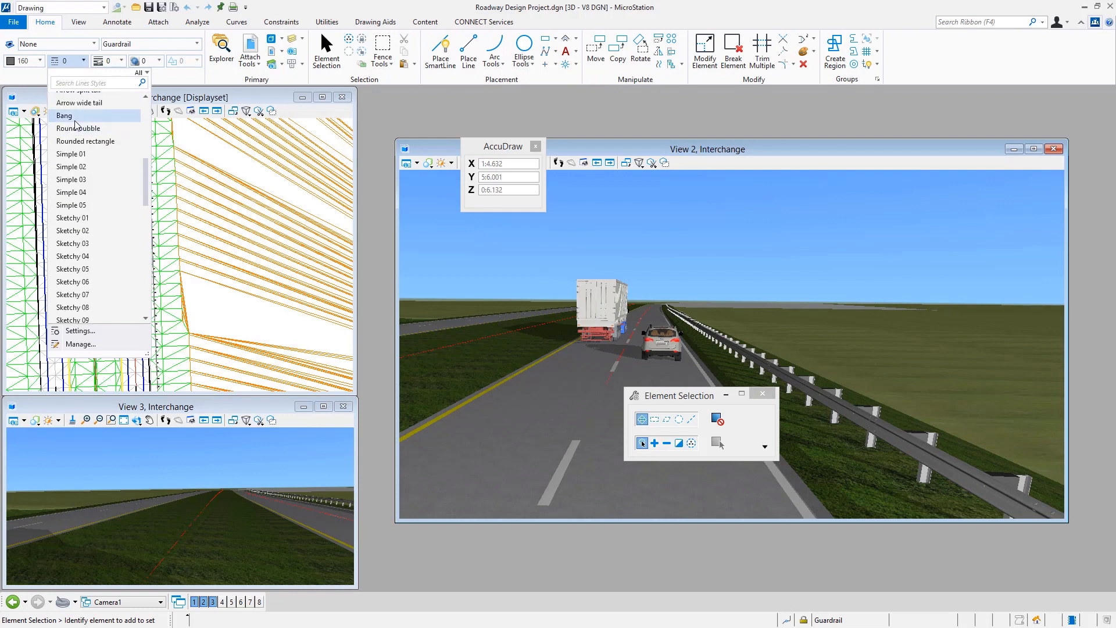
{"action": "scroll", "scroll_direction": "down", "scroll_amount": 3}
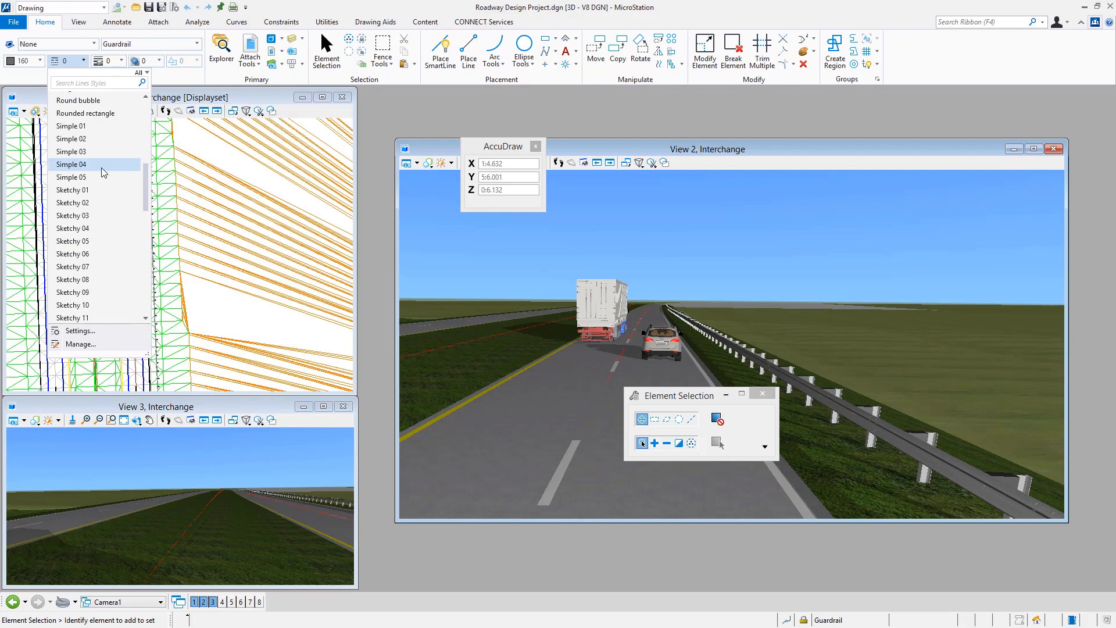
{"action": "scroll", "scroll_direction": "down", "scroll_amount": 3}
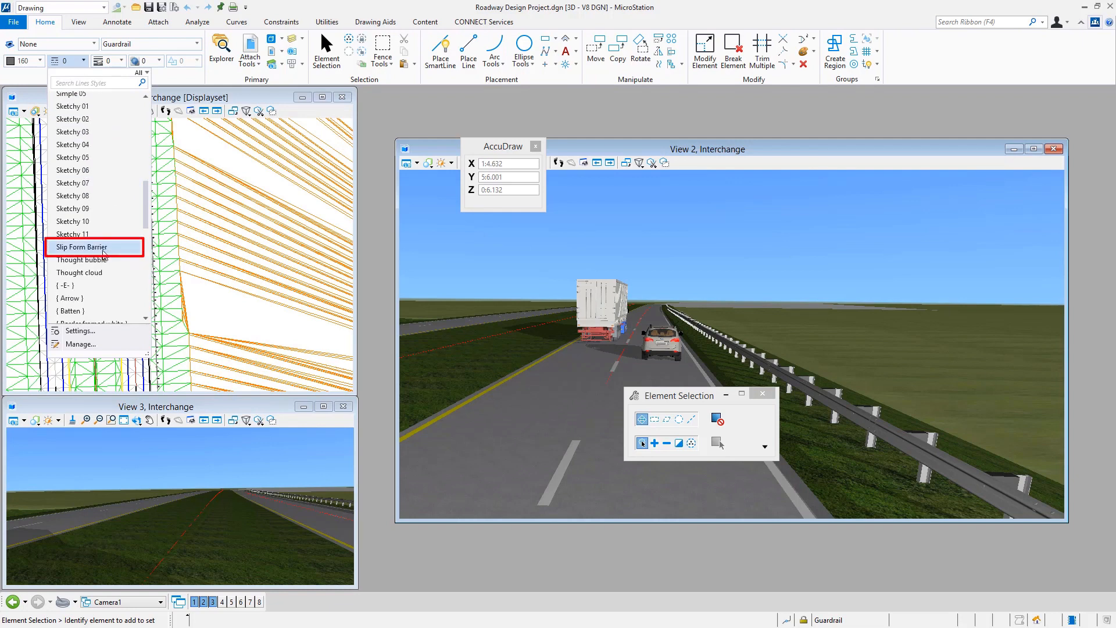
{"action": "mouse_move", "coordinate": [103, 252]}
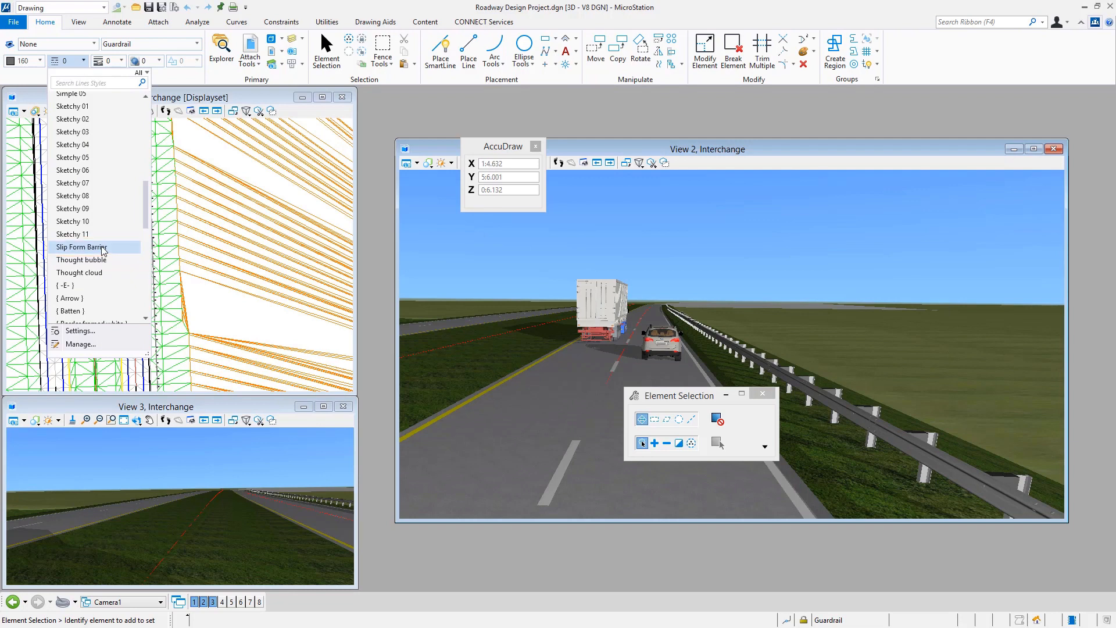
{"action": "left_click", "coordinate": [81, 246]}
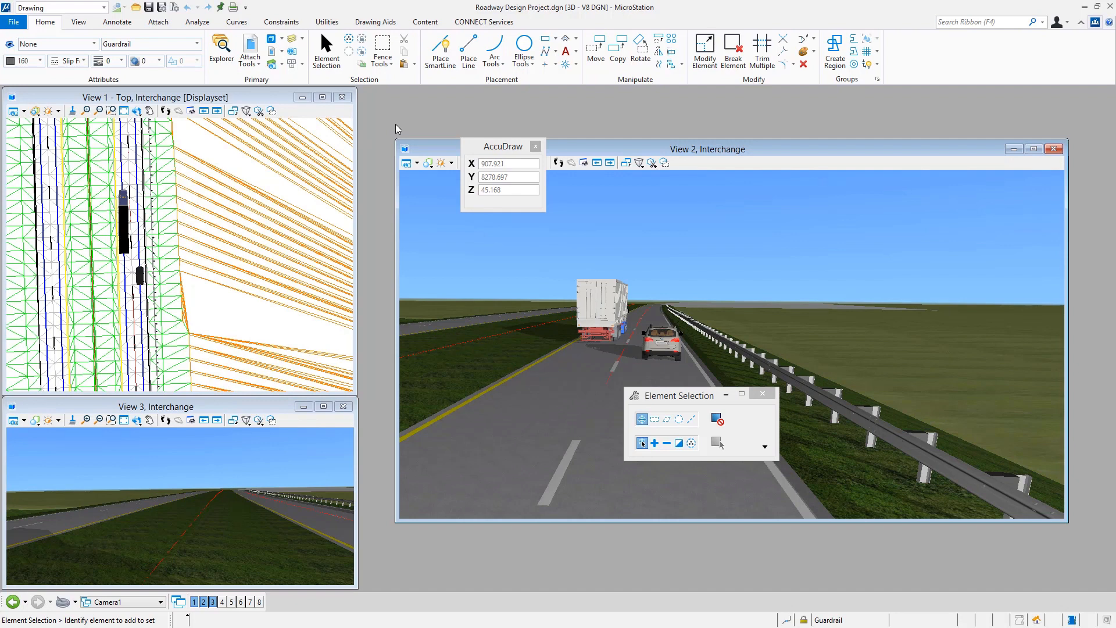
{"action": "mouse_move", "coordinate": [395, 129]}
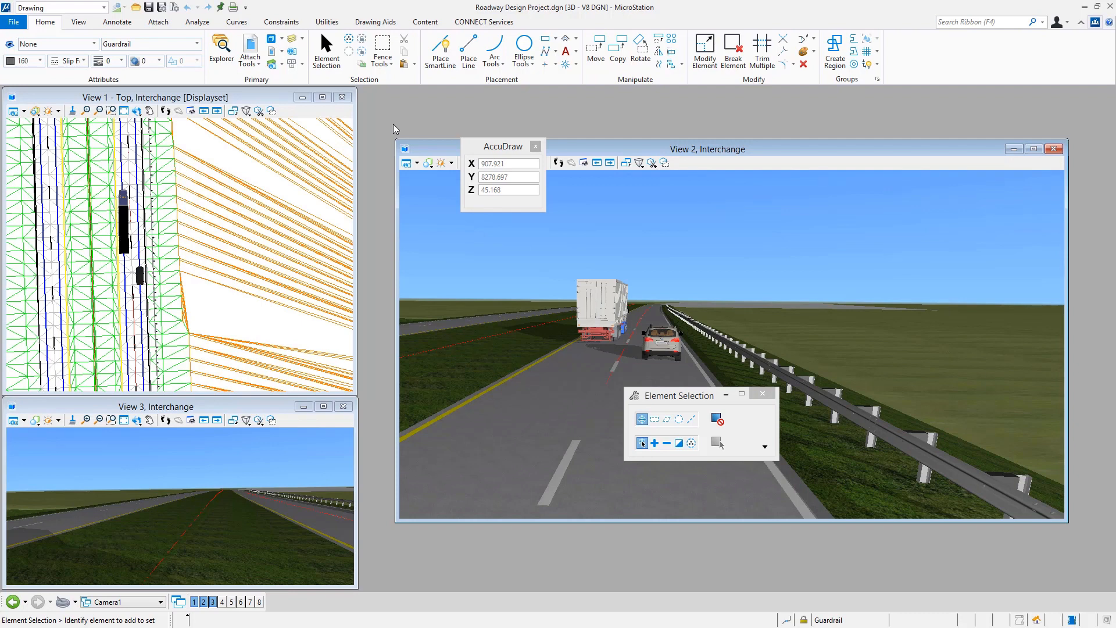
{"action": "mouse_move", "coordinate": [388, 119]}
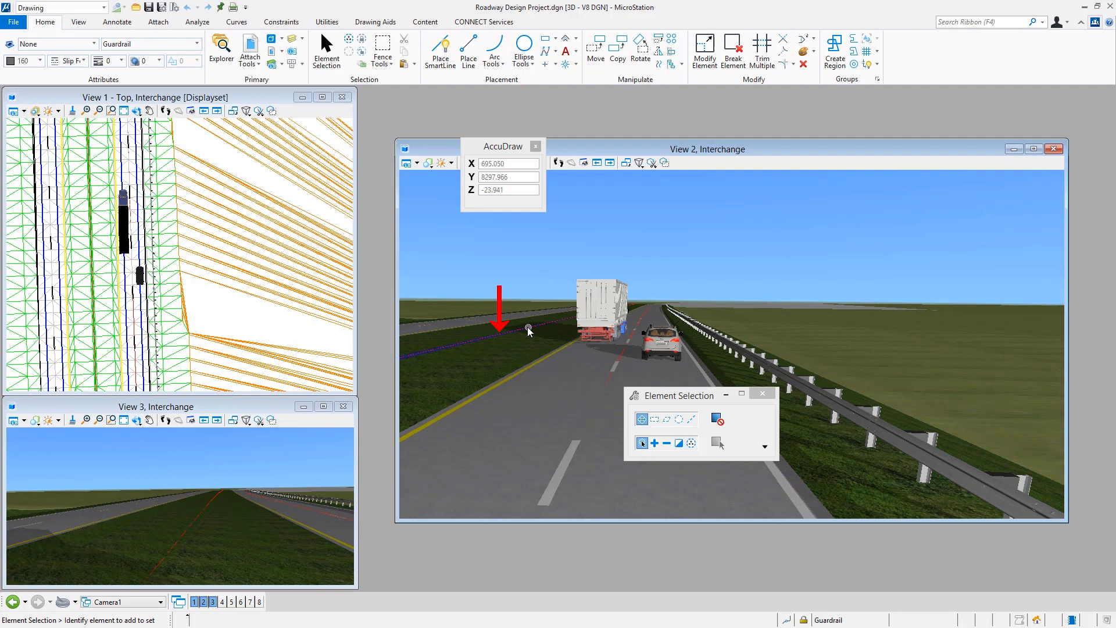
{"action": "mouse_move", "coordinate": [530, 329]}
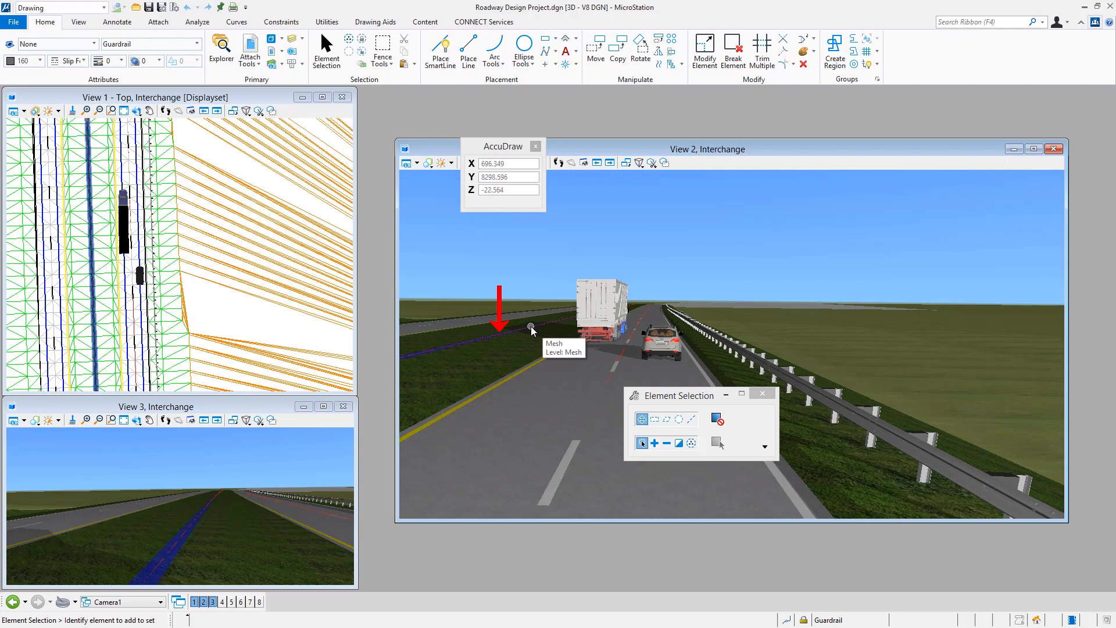
{"action": "left_click", "coordinate": [527, 332]}
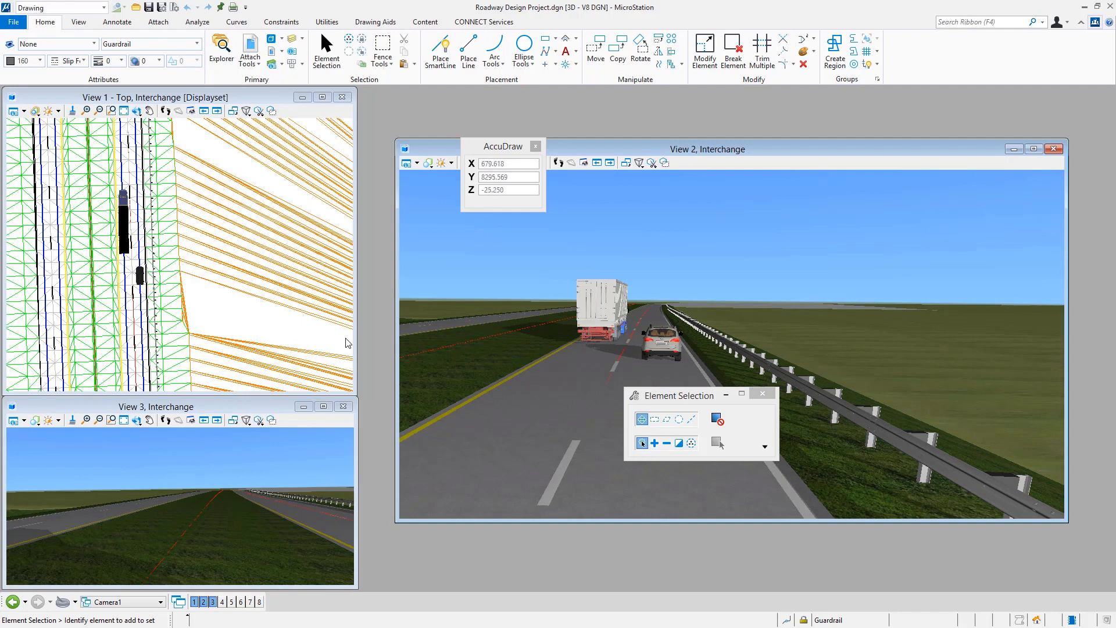
{"action": "mouse_move", "coordinate": [278, 321]}
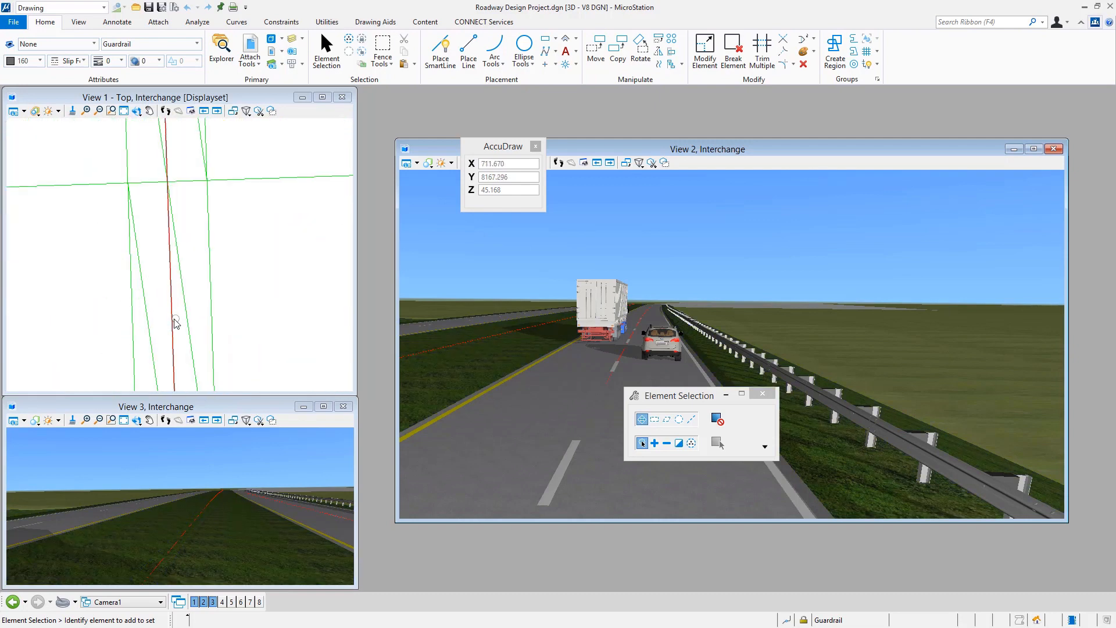
{"action": "mouse_move", "coordinate": [171, 318]}
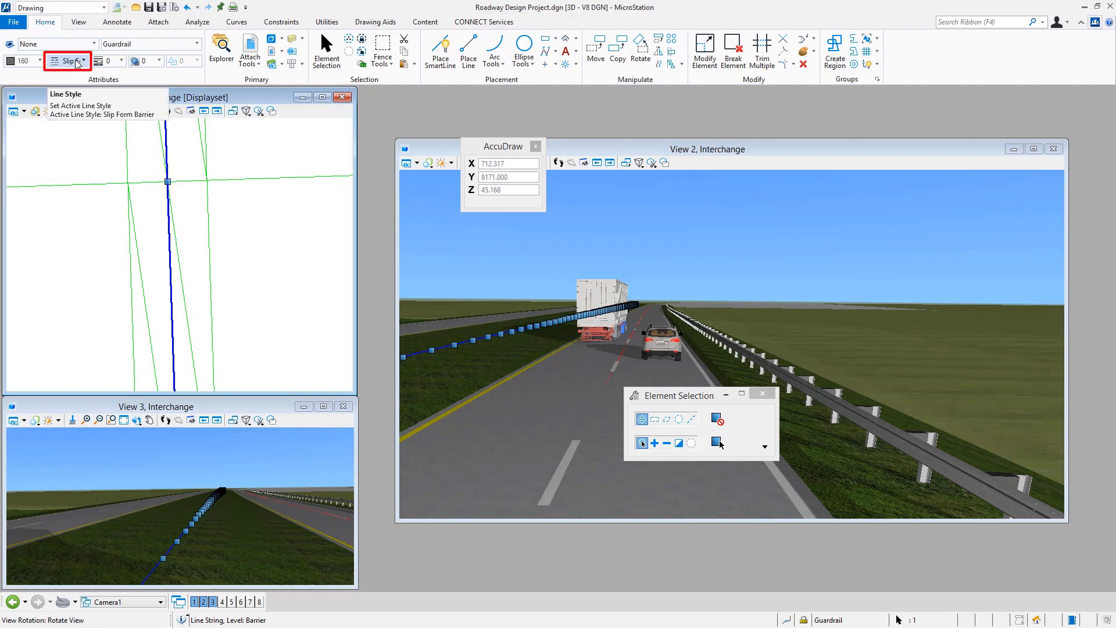
Give the selected median line string the Slip Form Barrier line style
{"action": "left_click", "coordinate": [85, 60]}
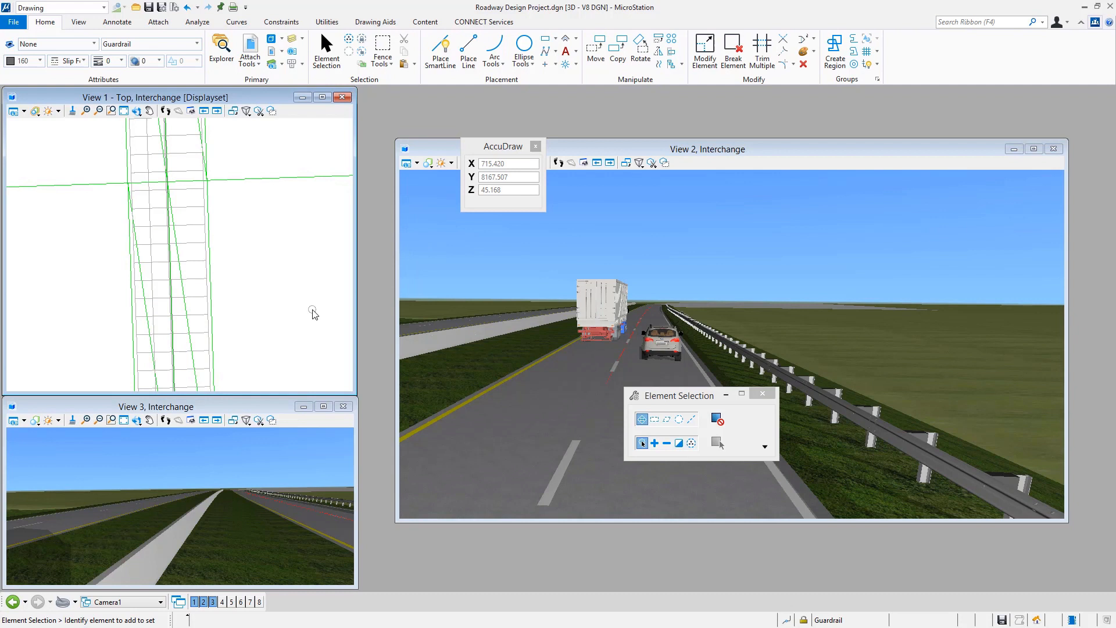
{"action": "mouse_move", "coordinate": [333, 350]}
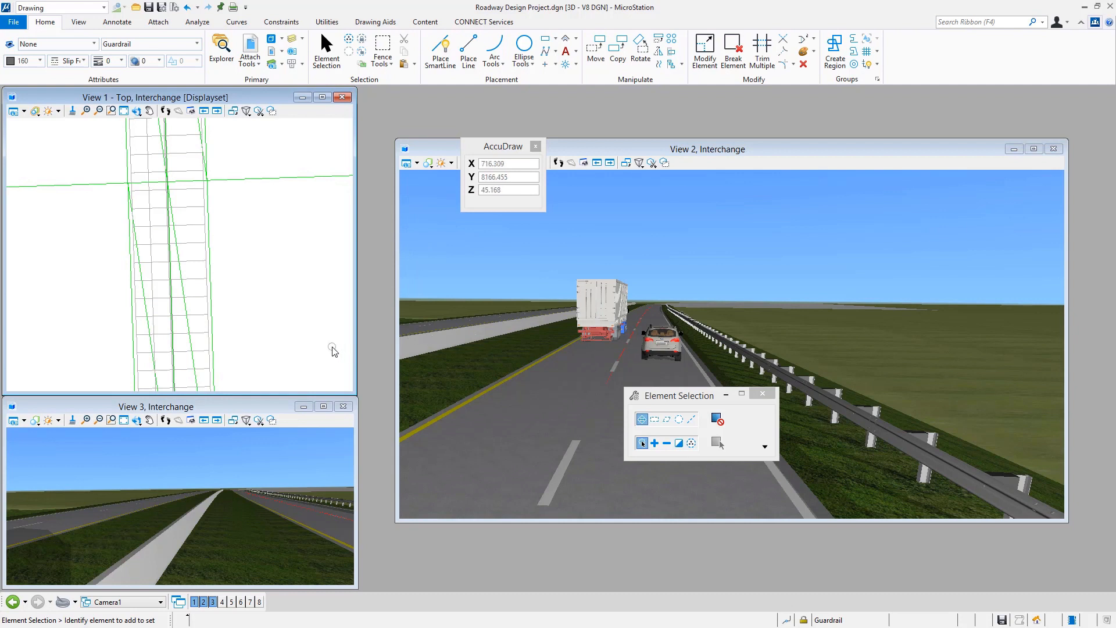
{"action": "mouse_move", "coordinate": [553, 356]}
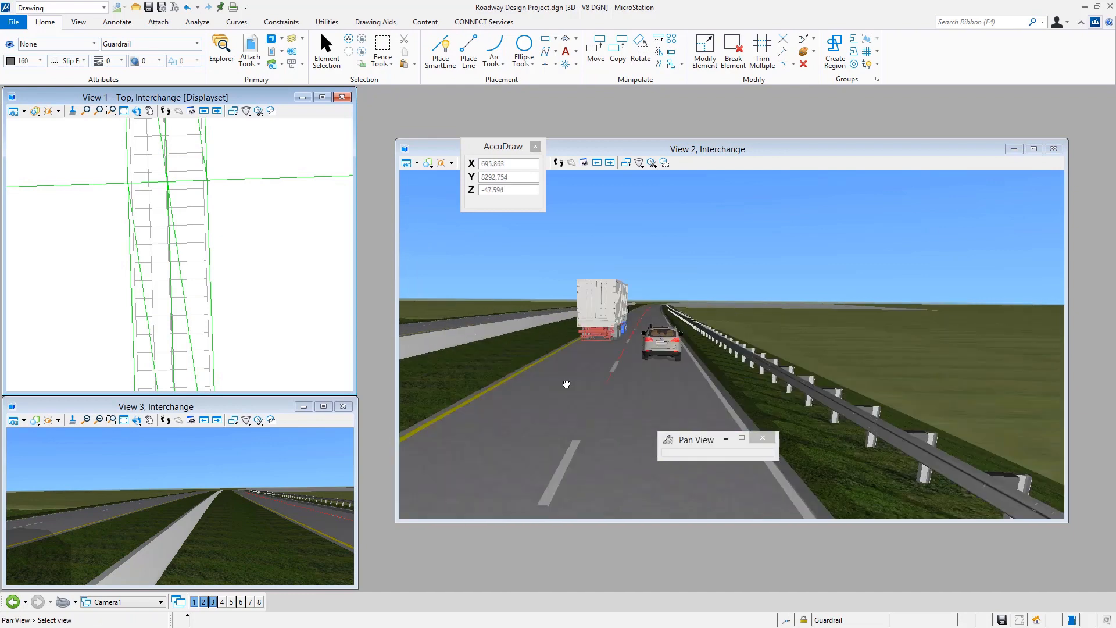
Pan and rotate View 2 to look along the concrete median barrier from ground level
{"action": "left_click_drag", "start_coordinate": [566, 385], "coordinate": [601, 384]}
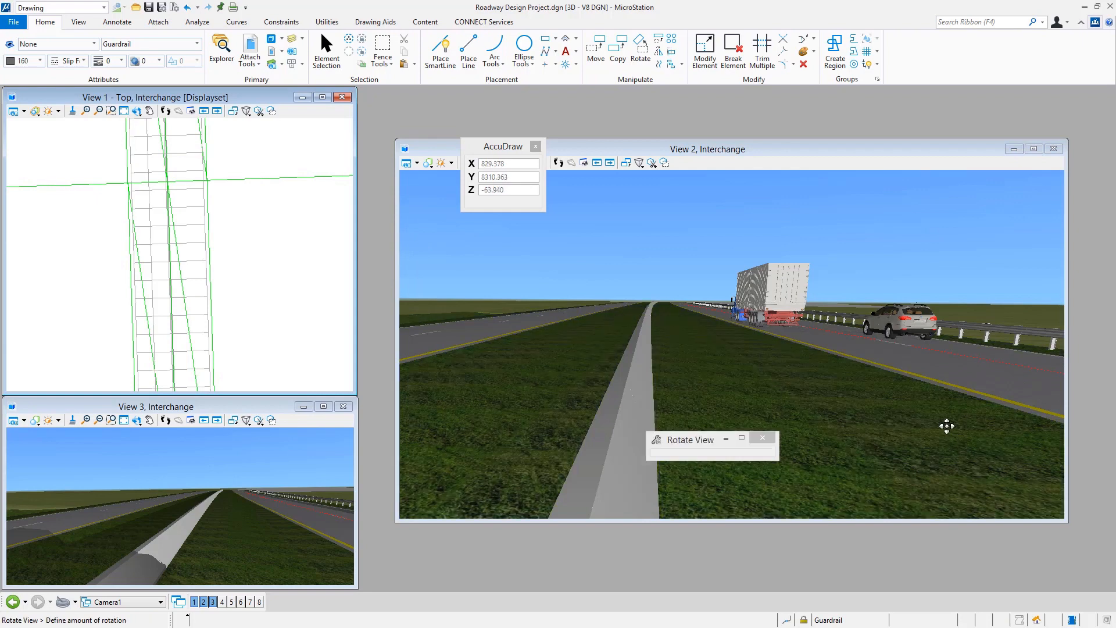
{"action": "left_click_drag", "start_coordinate": [946, 425], "coordinate": [925, 399]}
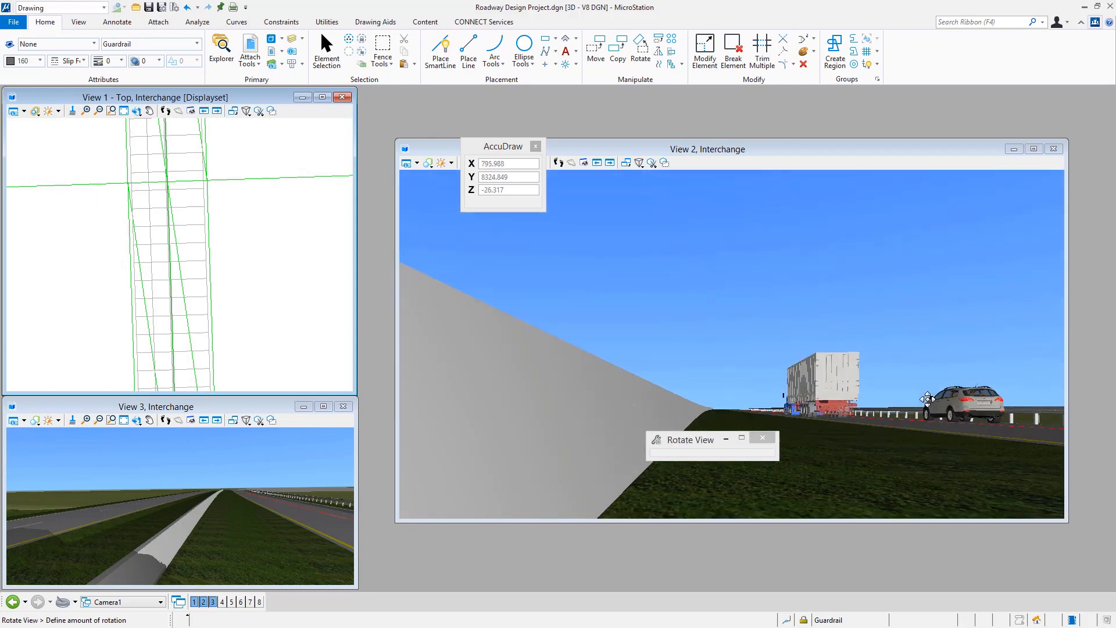
{"action": "left_click_drag", "start_coordinate": [927, 397], "coordinate": [918, 432]}
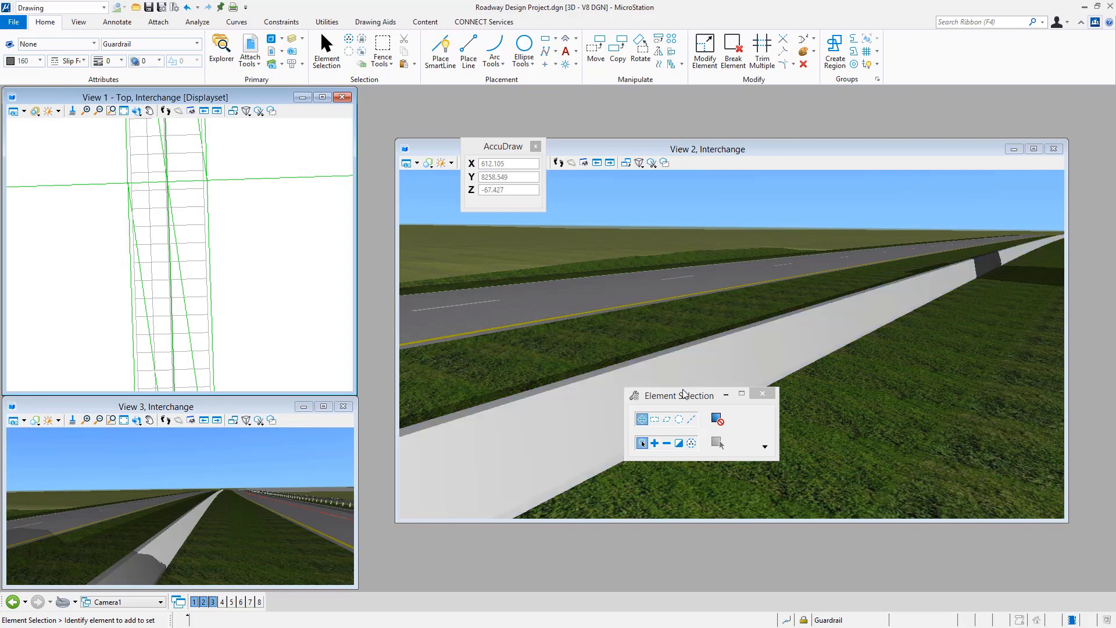
Move the Element Selection dialog to View 2's lower-right corner, clear of the barrier
{"action": "left_click_drag", "start_coordinate": [674, 394], "coordinate": [909, 444]}
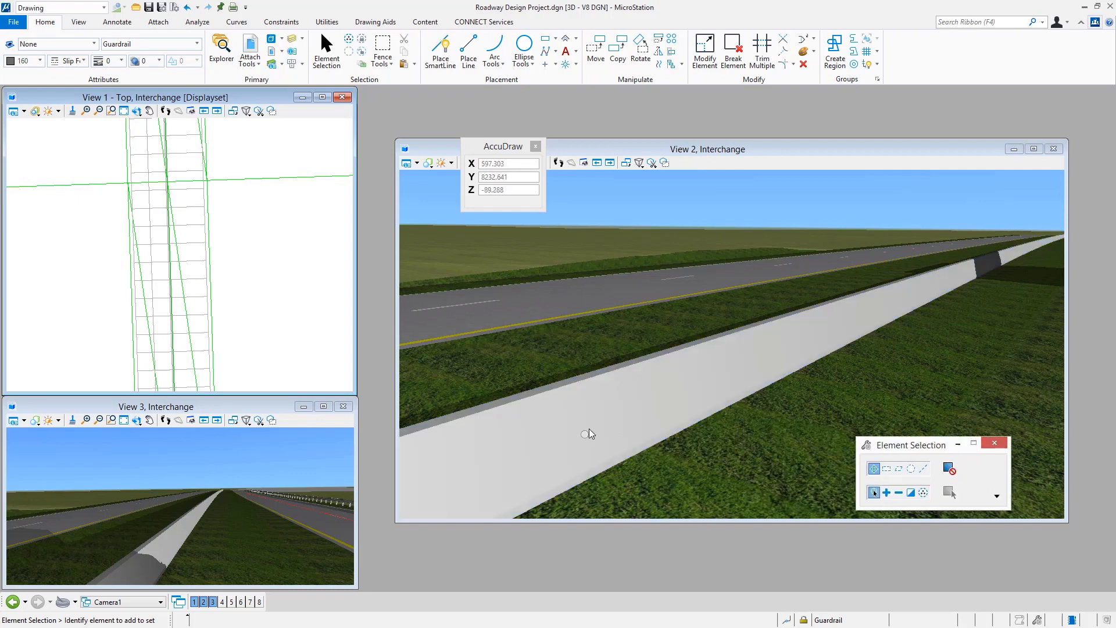
{"action": "mouse_move", "coordinate": [747, 459]}
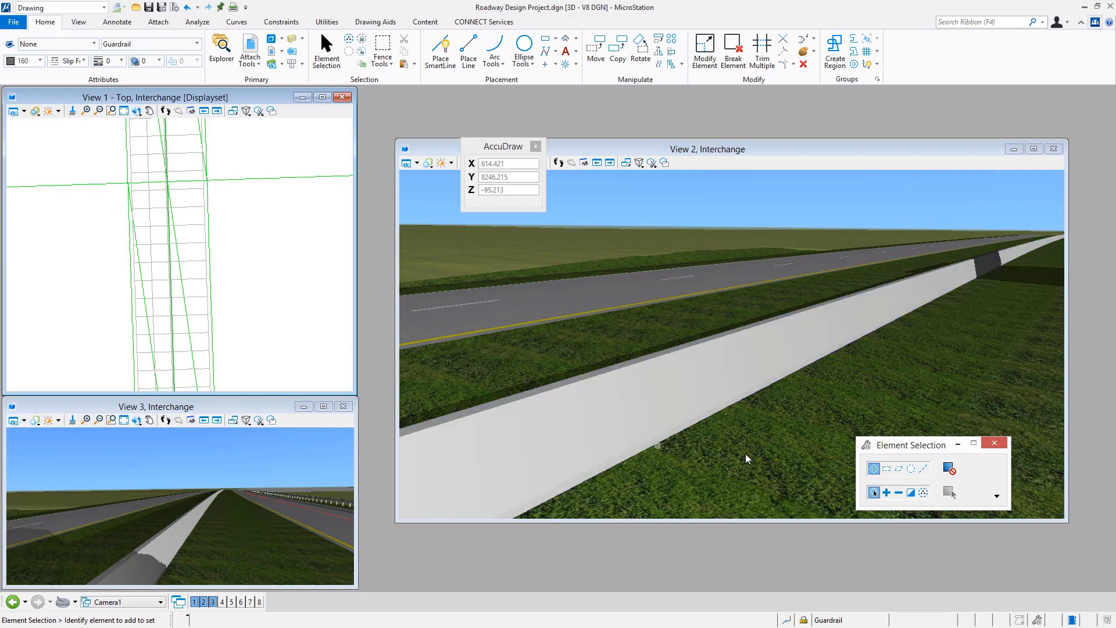
{"action": "mouse_move", "coordinate": [701, 449]}
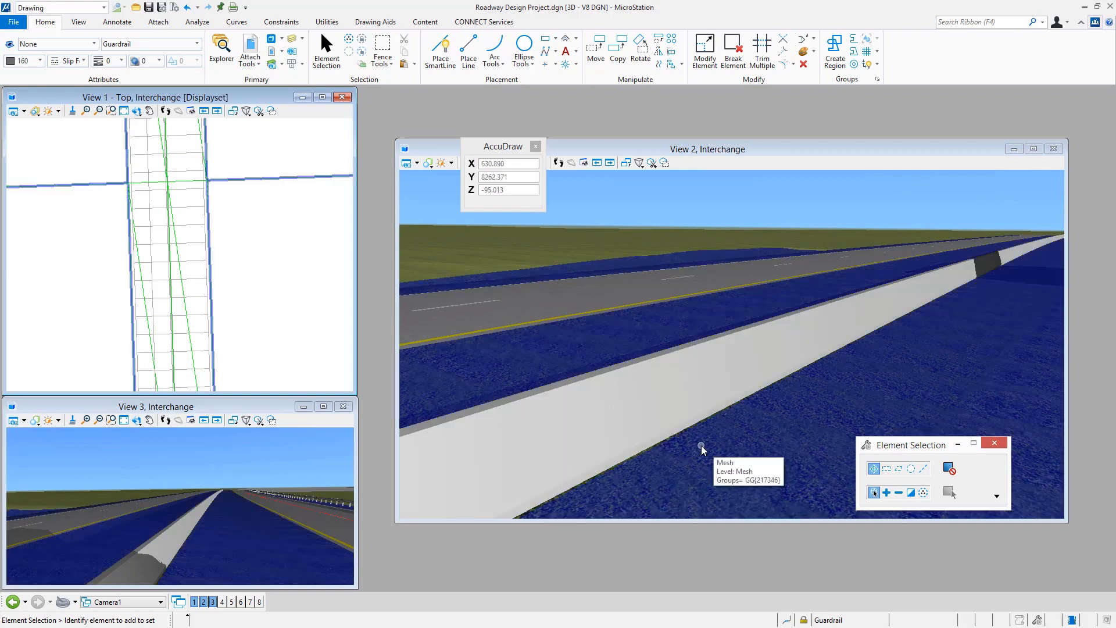